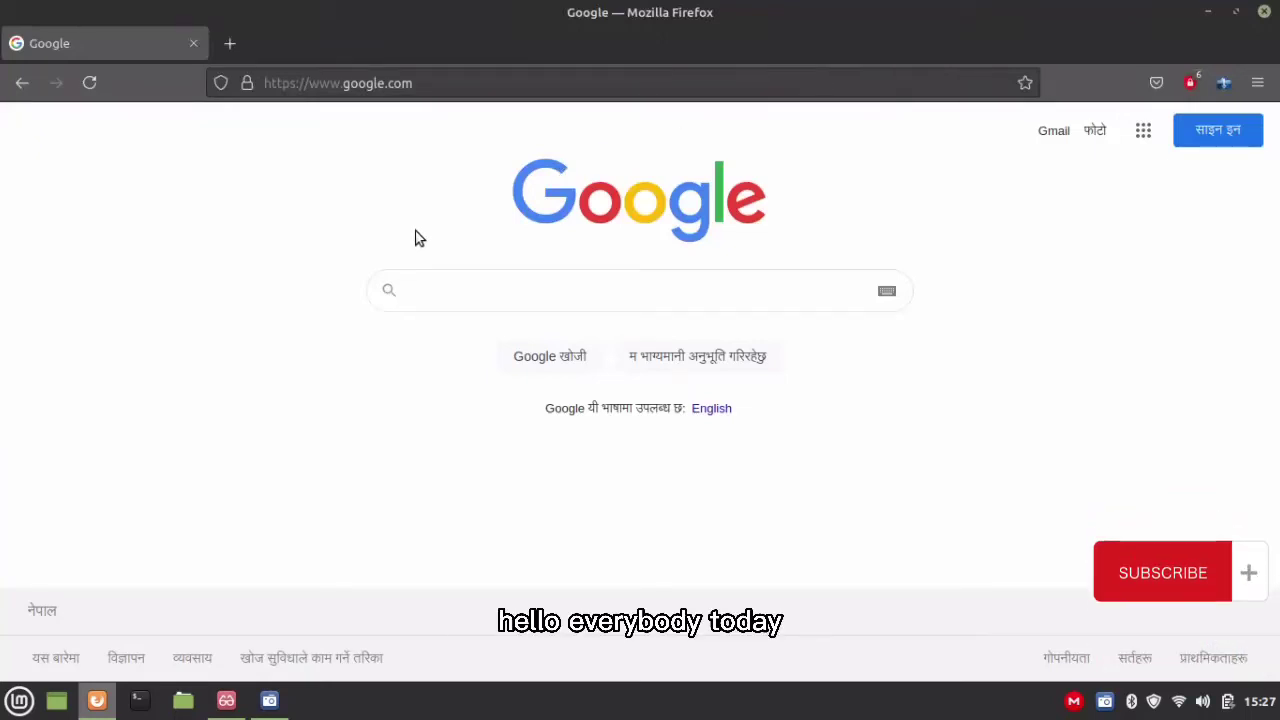
Step: Search Google for 'anydesk' and follow the Linux sitelink under the AnyDesk result
type("anydesk")
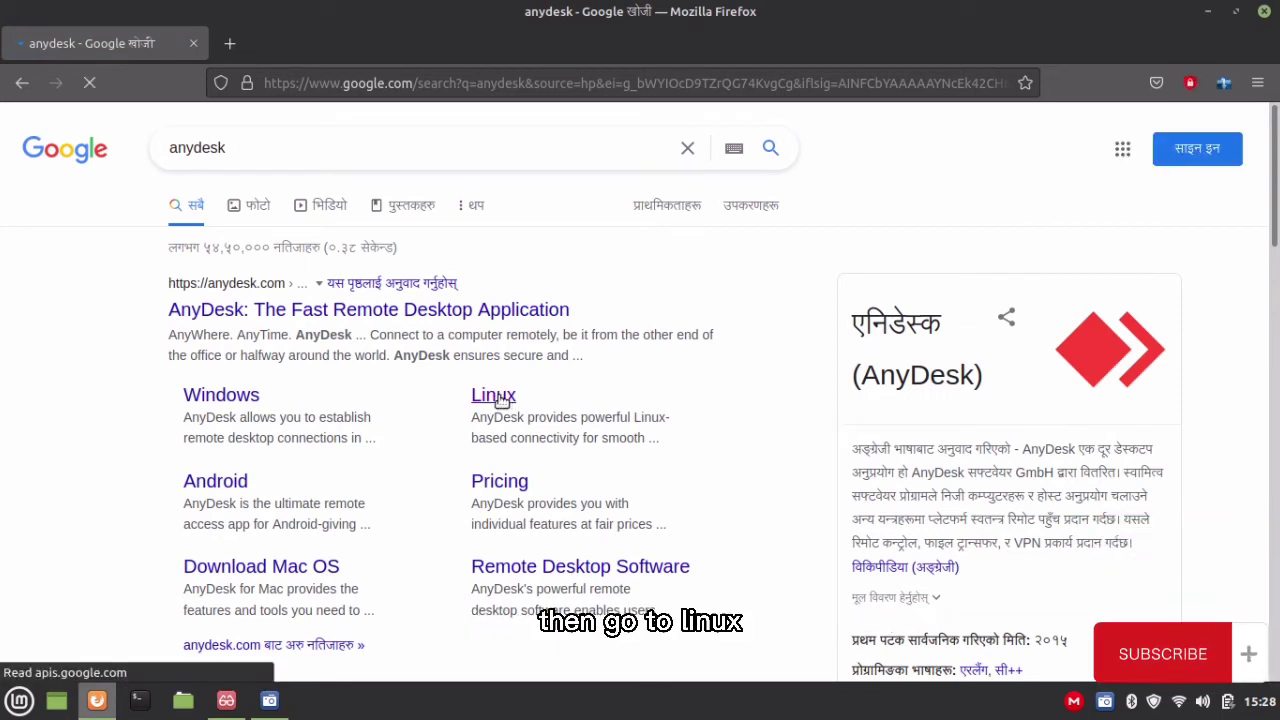
left_click(492, 396)
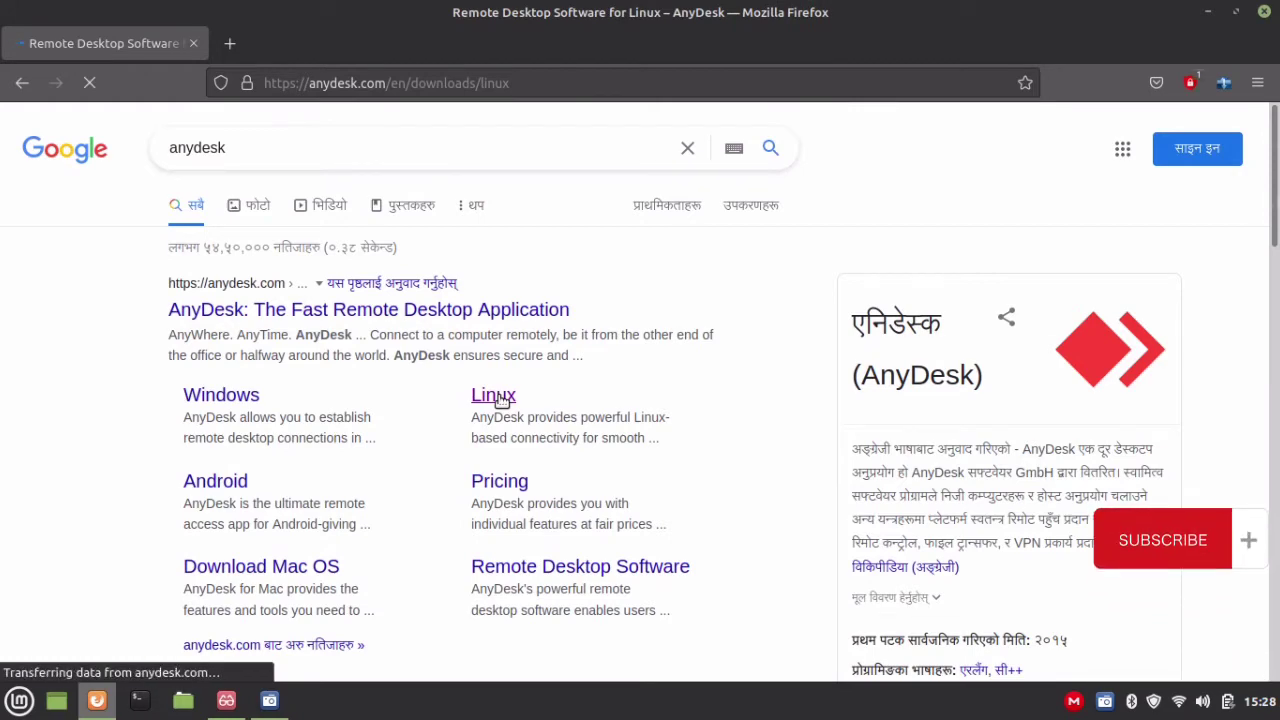
Step: Choose the Debian / Ubuntu / Mint (64 Bit) package from the Download Now dropdown
left_click(492, 396)
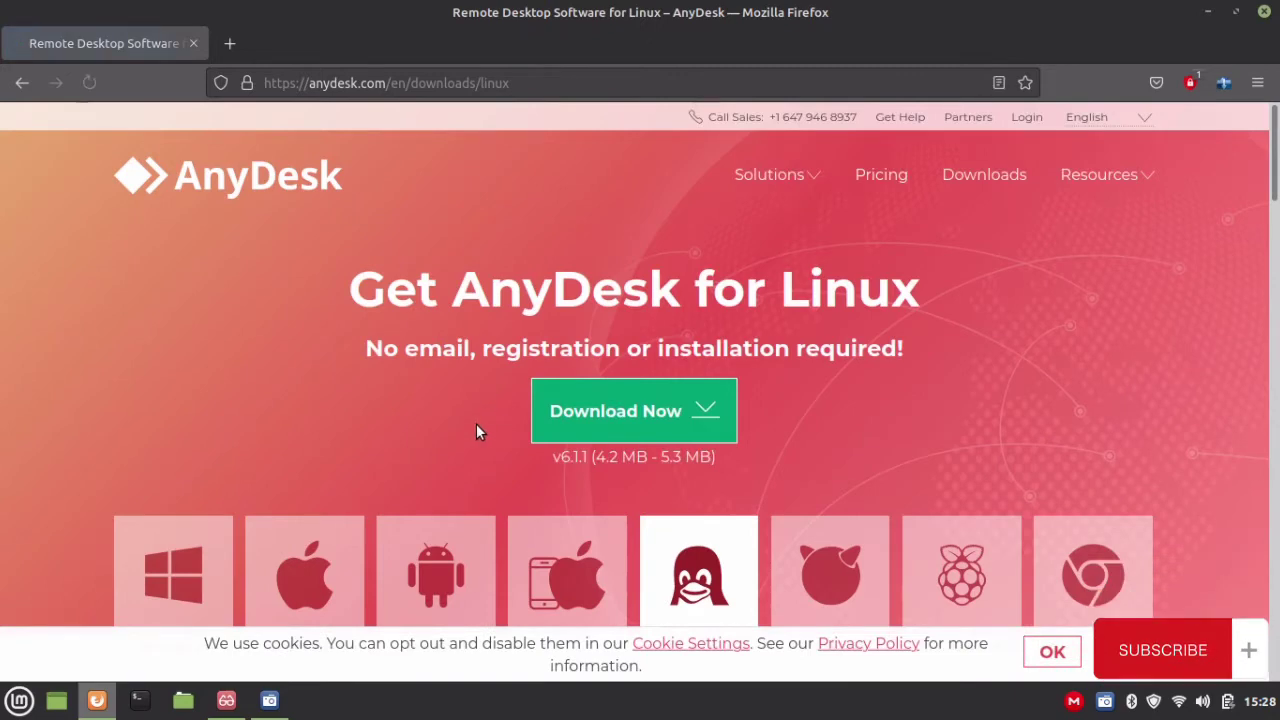
scroll("down", 3)
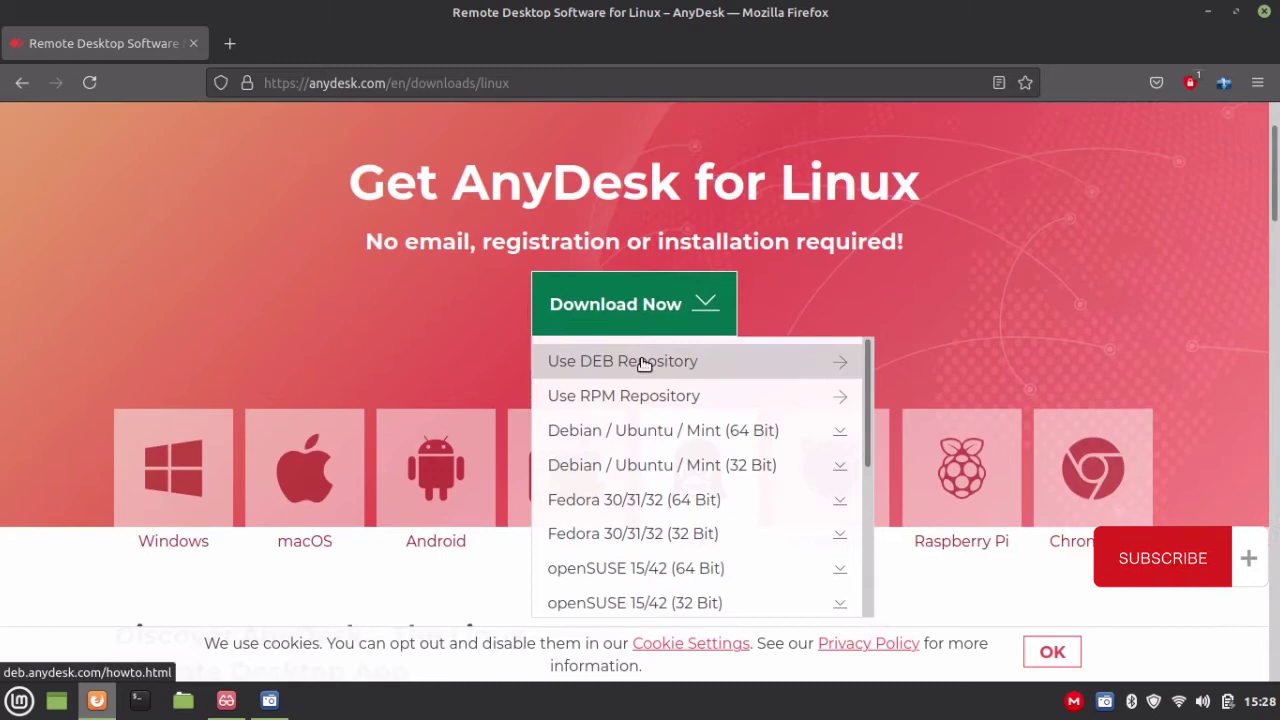
mouse_move(678, 450)
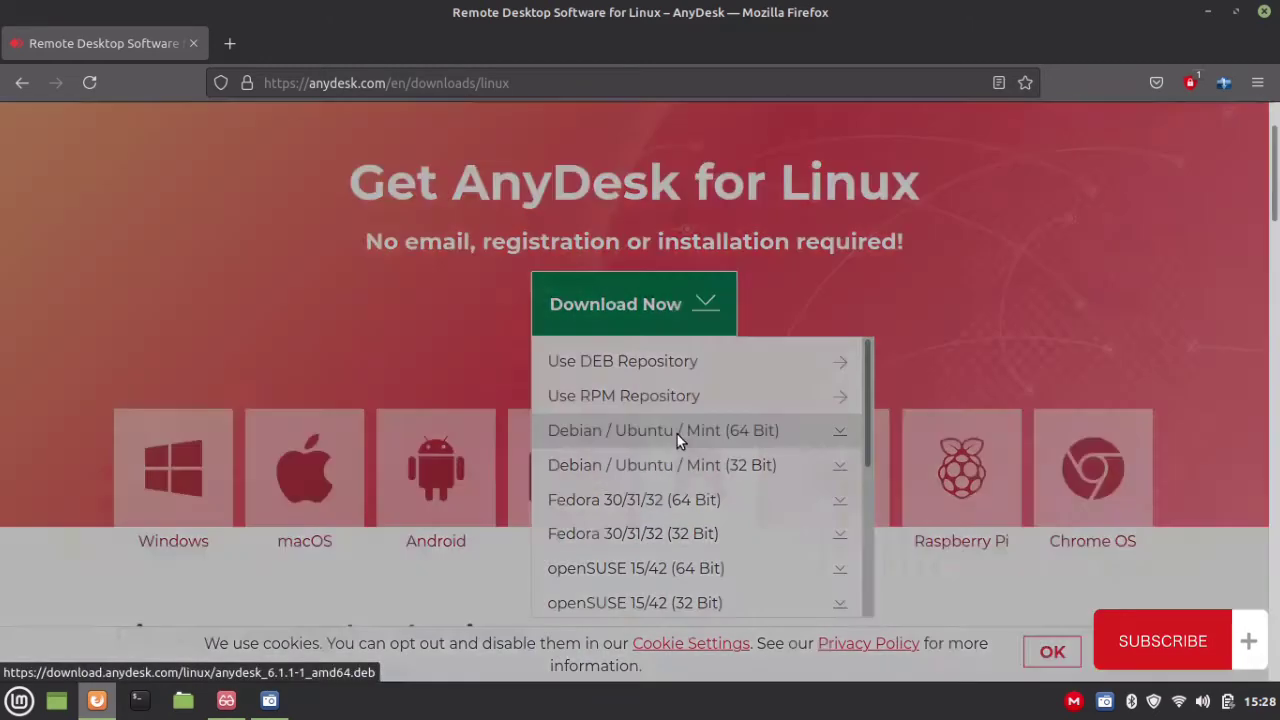
left_click(660, 430)
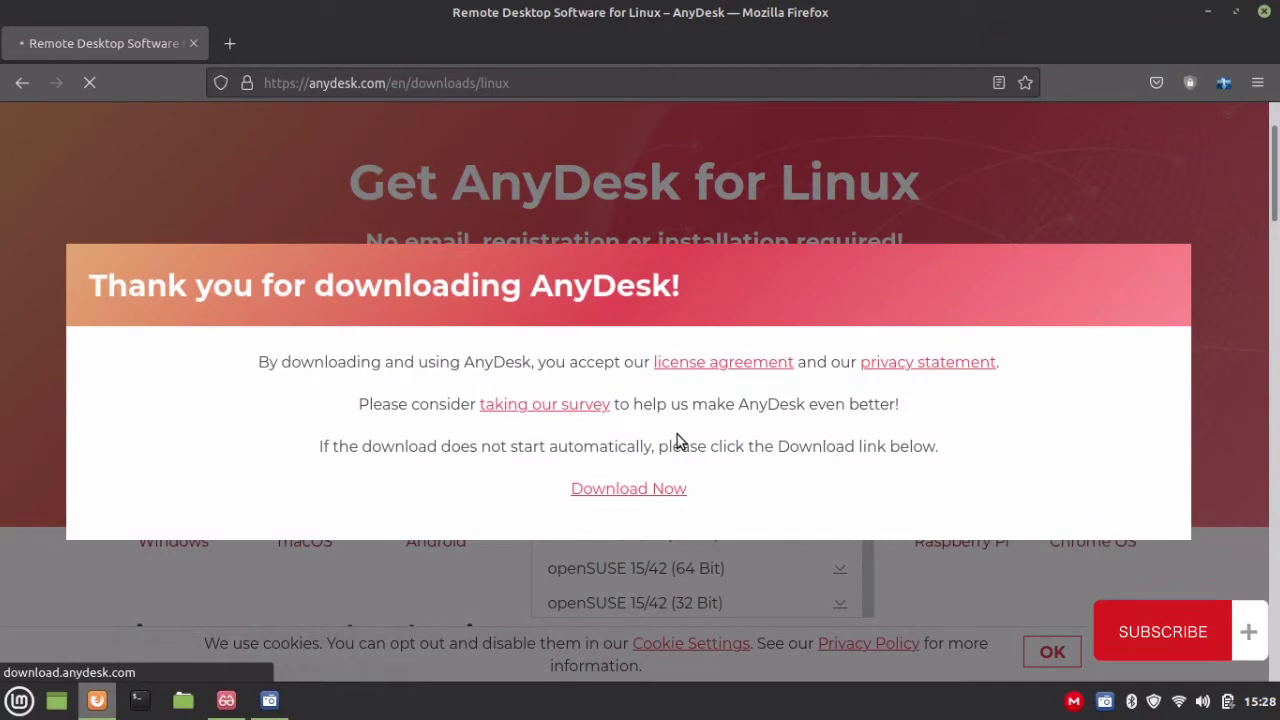
Step: Download anydesk_6.1.1-1_amd64.deb via the thank-you link, confirm it and dismiss the completion notice
left_click(628, 488)
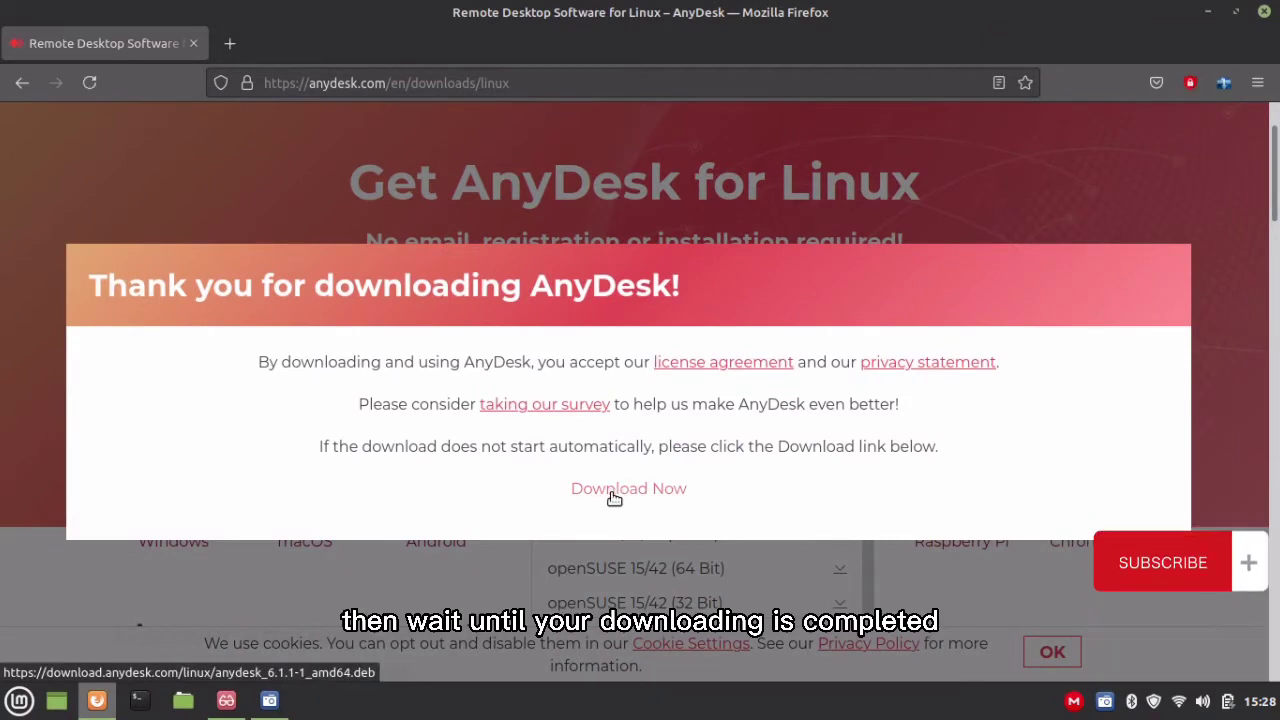
left_click(628, 488)
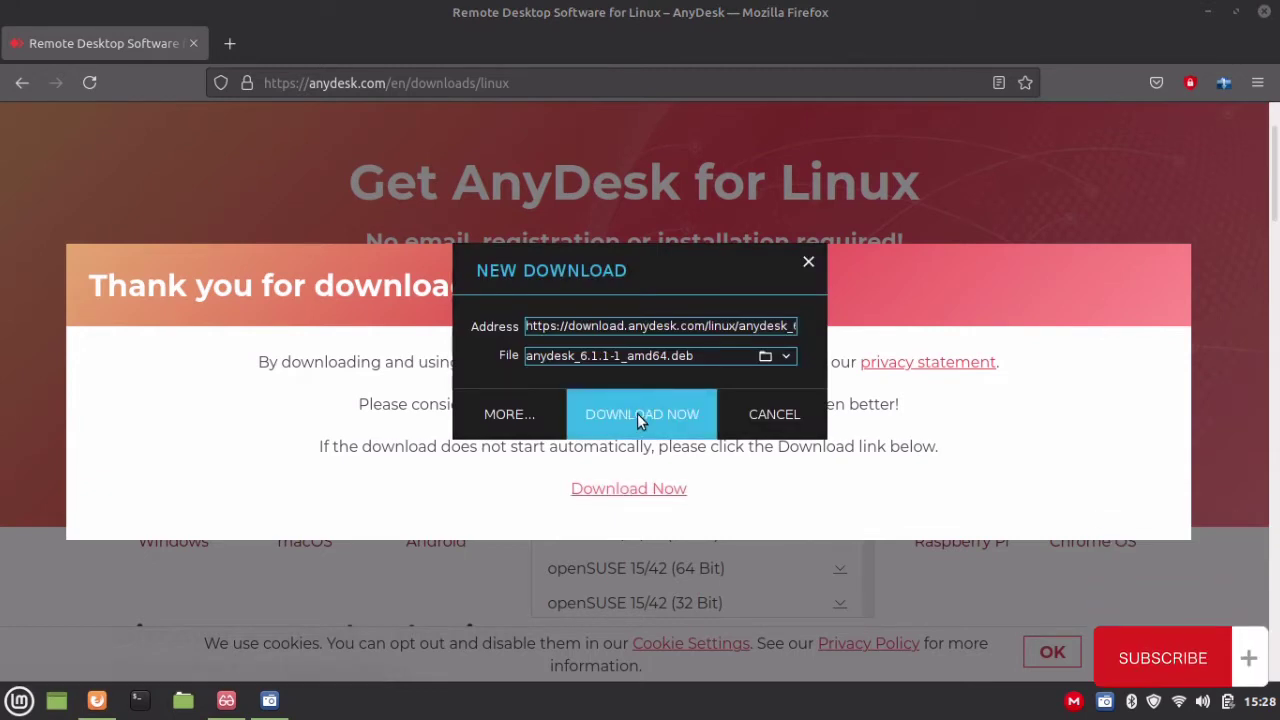
left_click(640, 414)
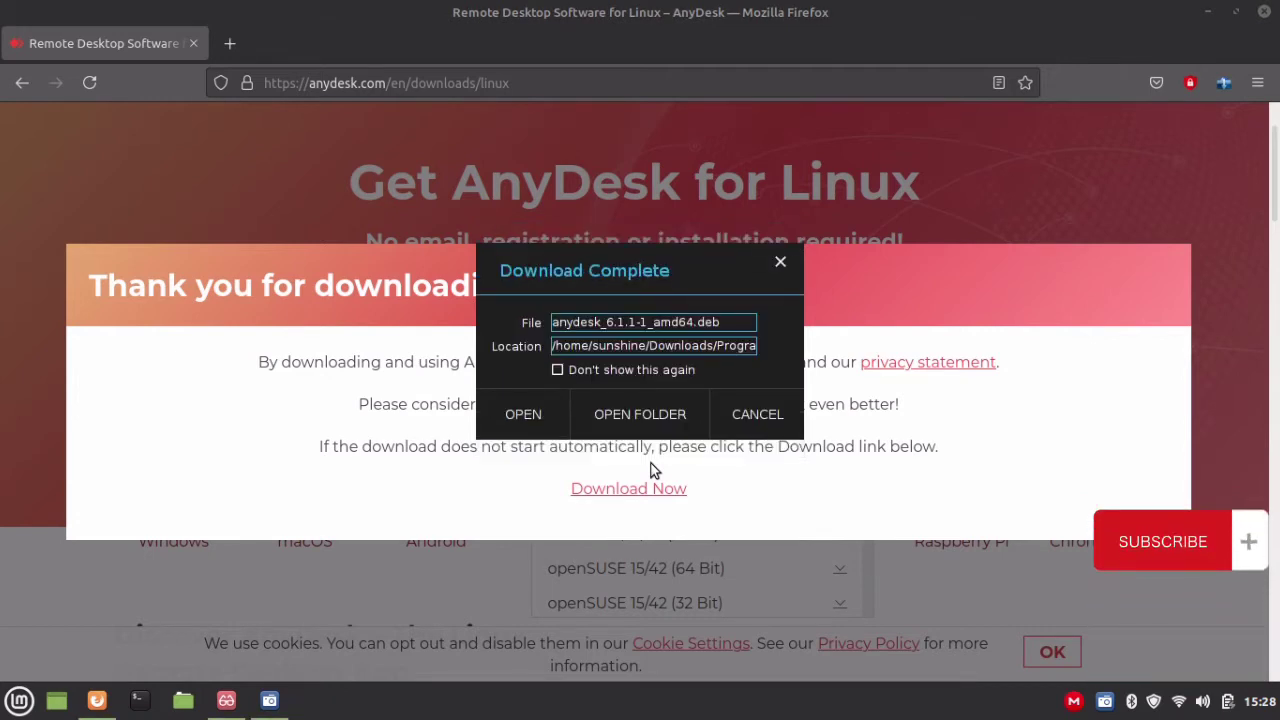
left_click(756, 414)
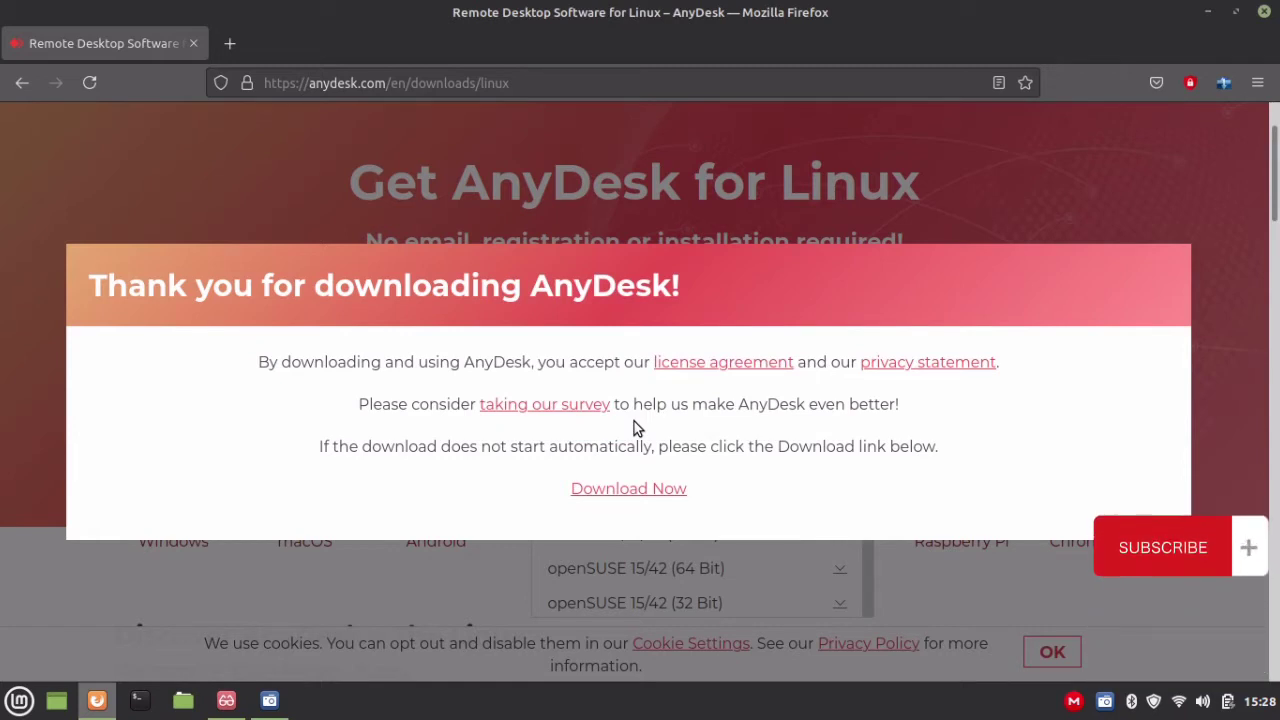
mouse_move(520, 500)
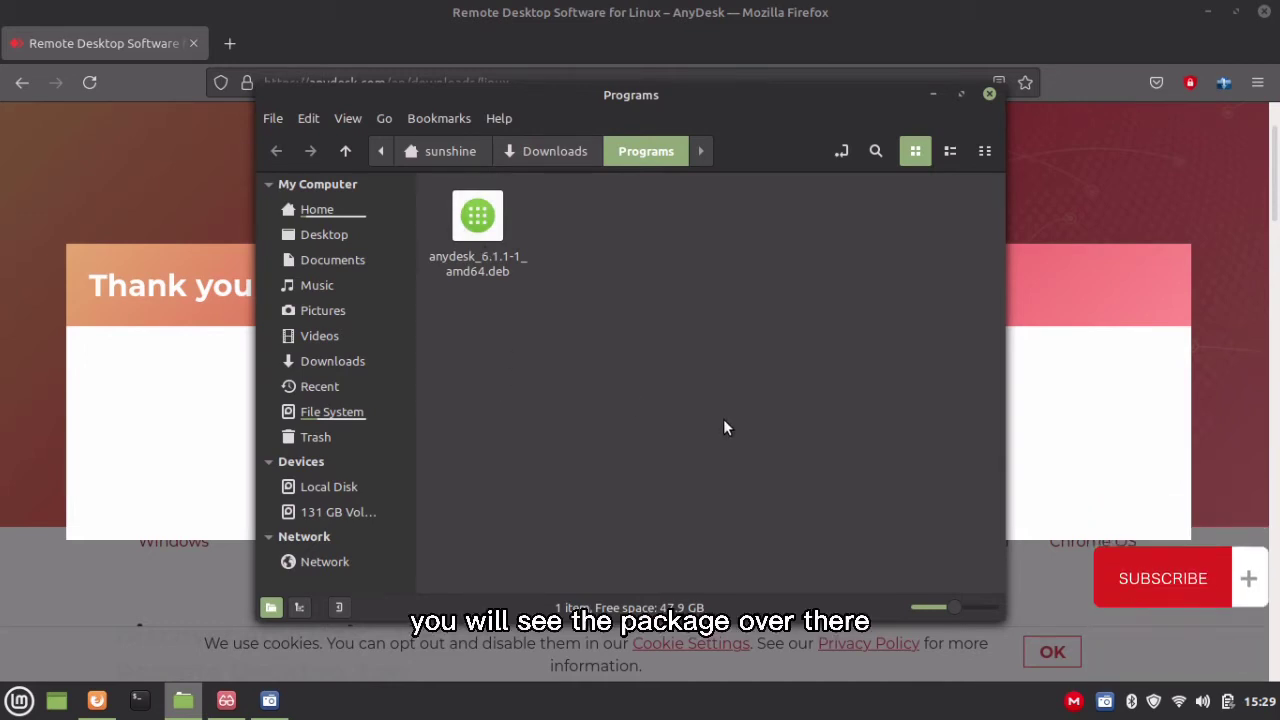
Step: Send anydesk_6.1.1-1_amd64.deb from Downloads/Programs to GDebi Package Installer via its context menu
left_click(478, 220)
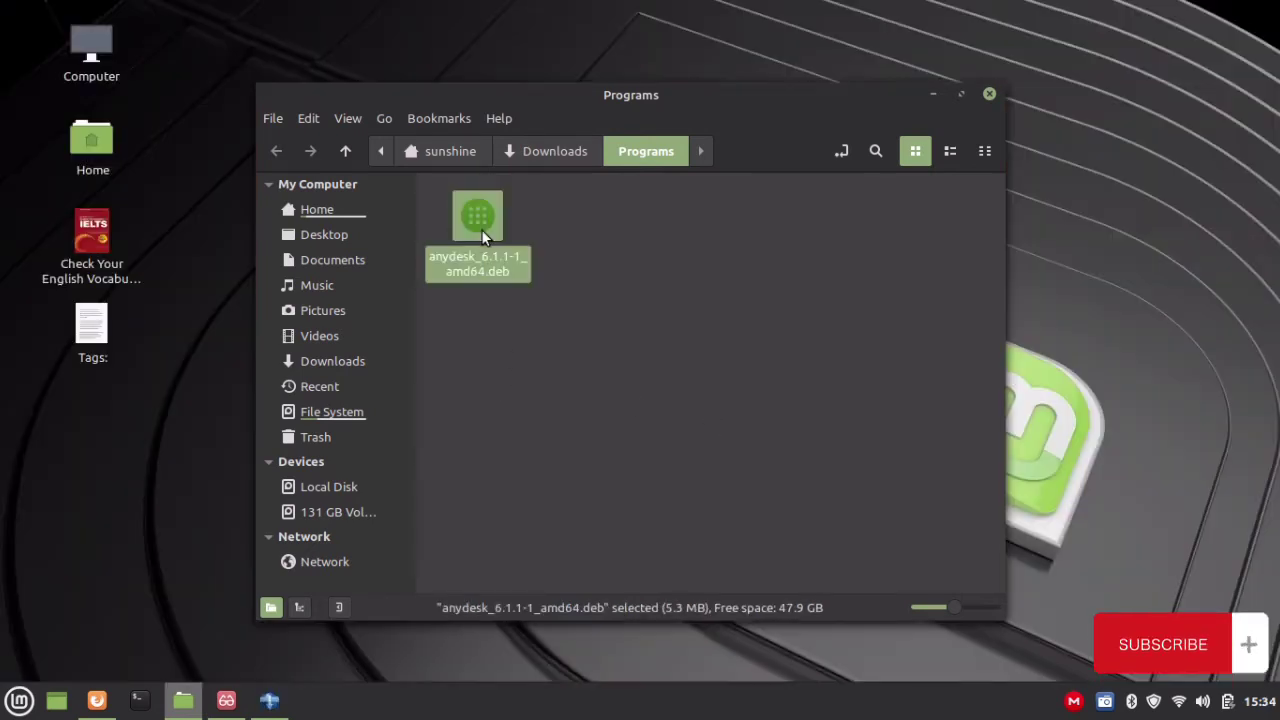
right_click(480, 230)
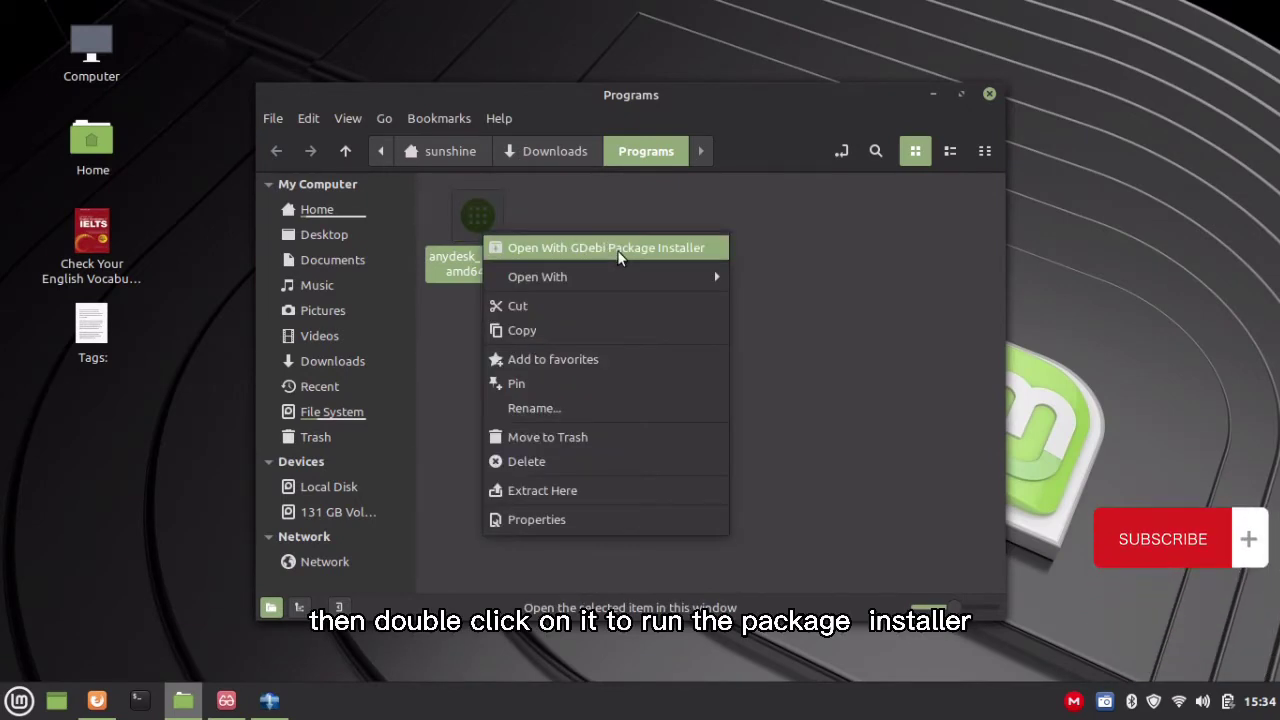
left_click(606, 248)
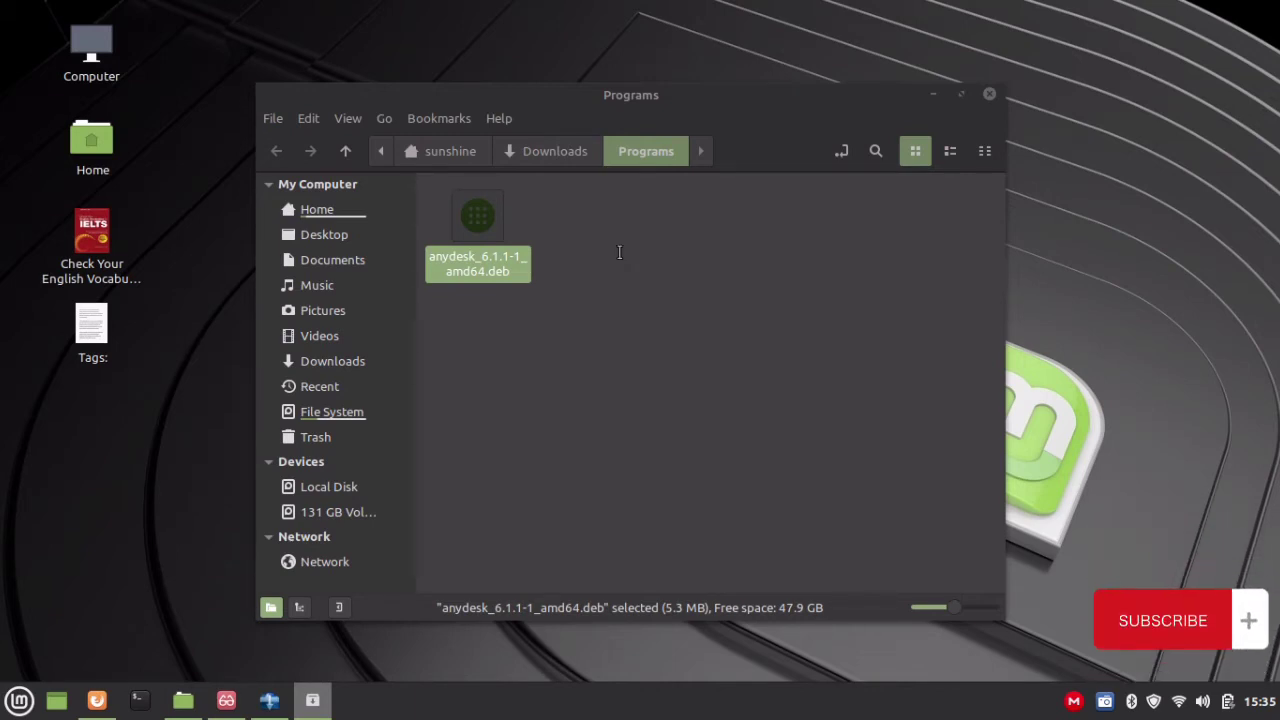
Step: Load the AnyDesk package in GDebi and hit the broken-dependencies error recommending apt-get install -f
double_click(476, 216)
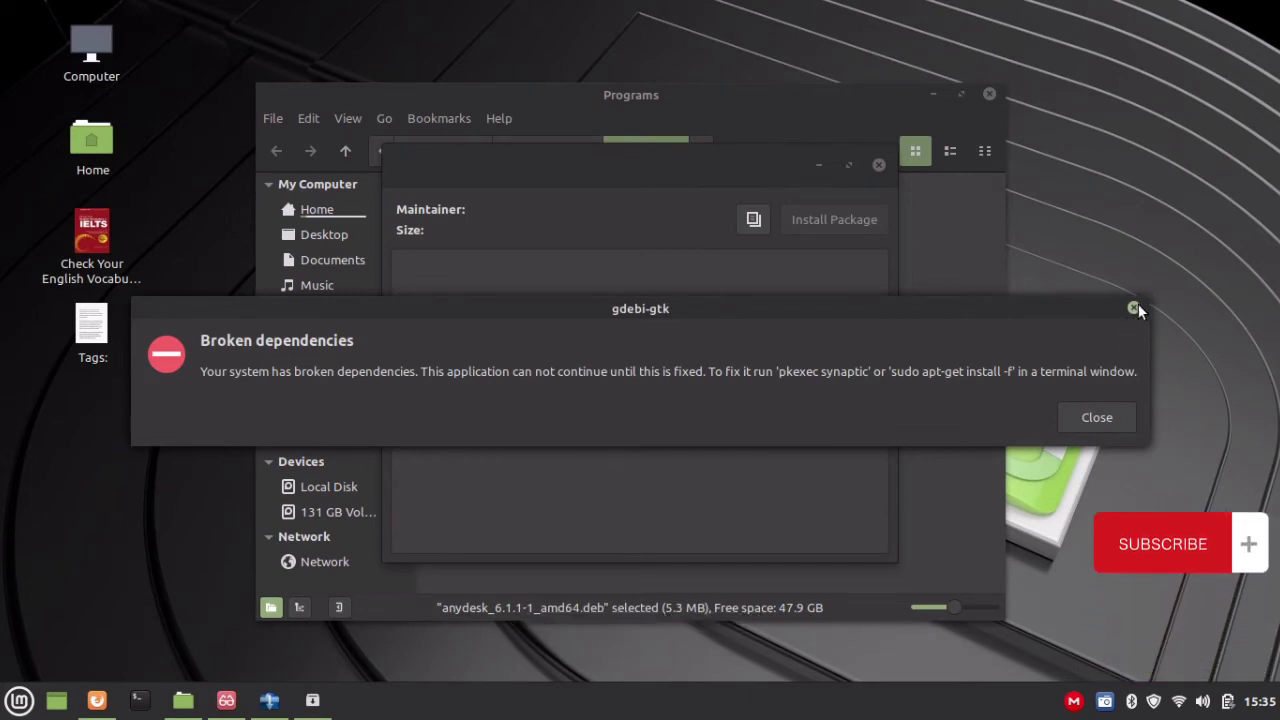
mouse_move(144, 696)
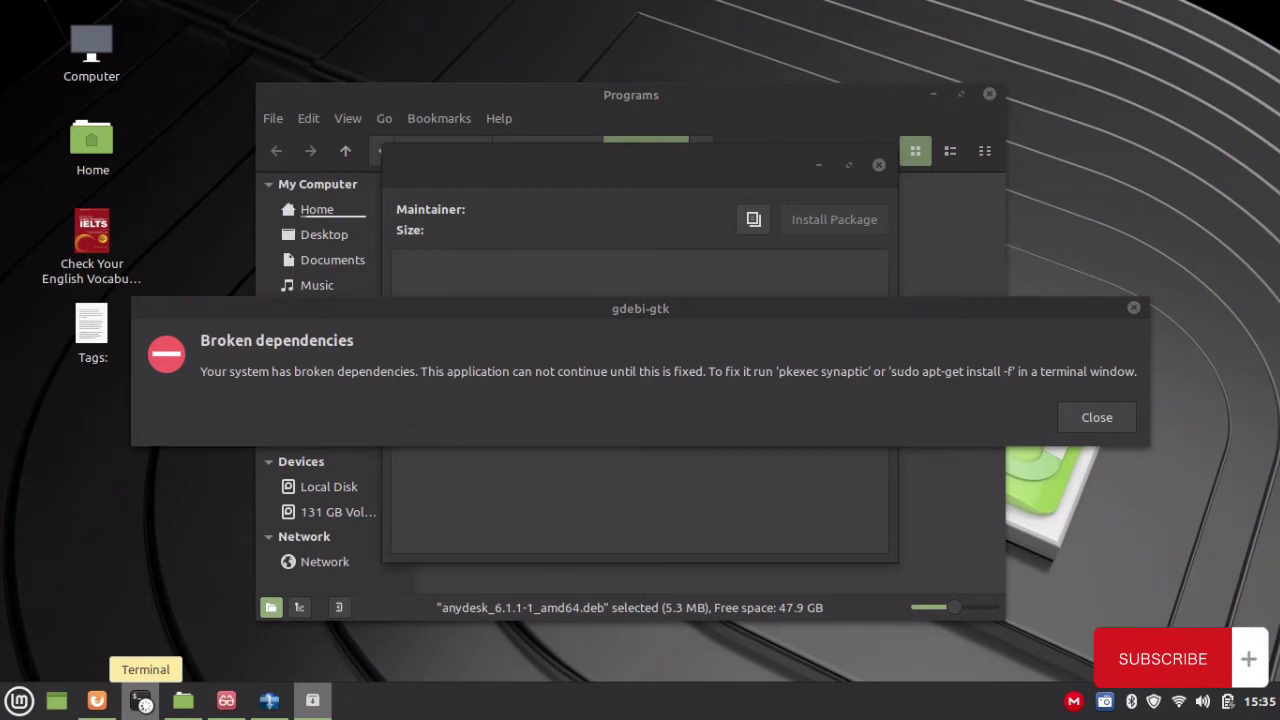
Step: Run 'sudo apt-get install -f' in a new terminal and authenticate with the password
left_click(140, 696)
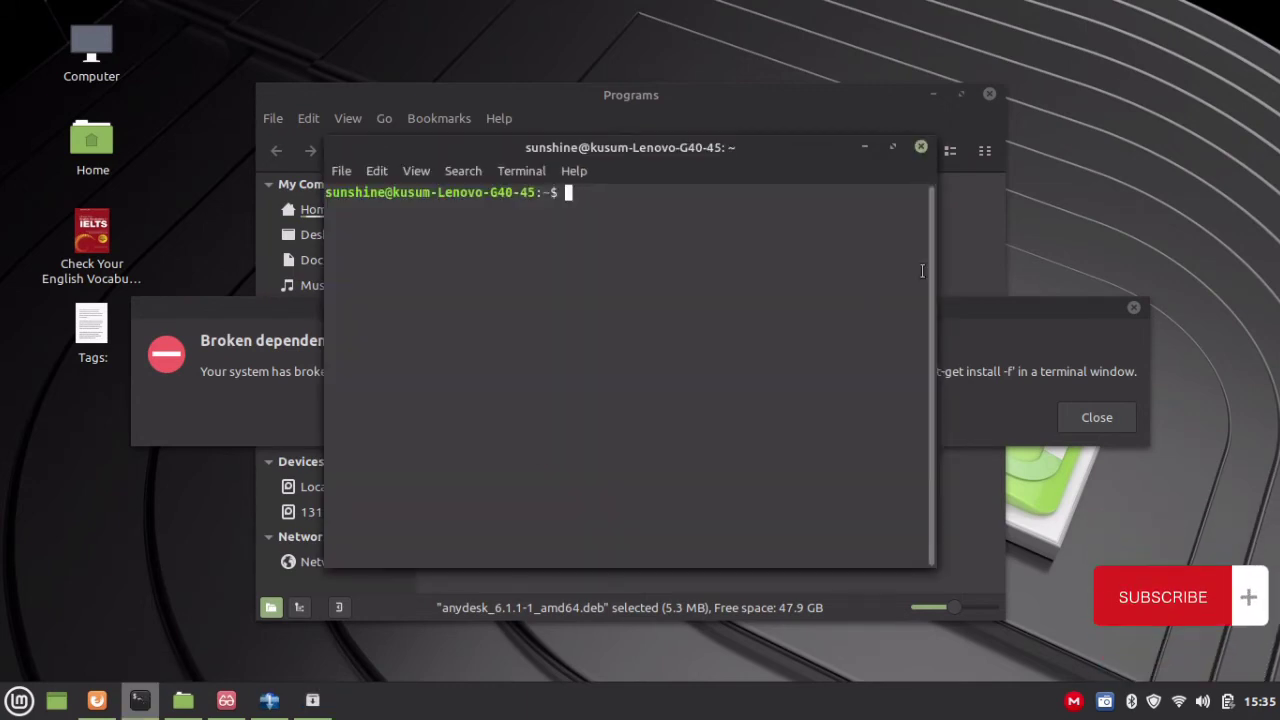
left_click_drag(630, 148, 356, 156)
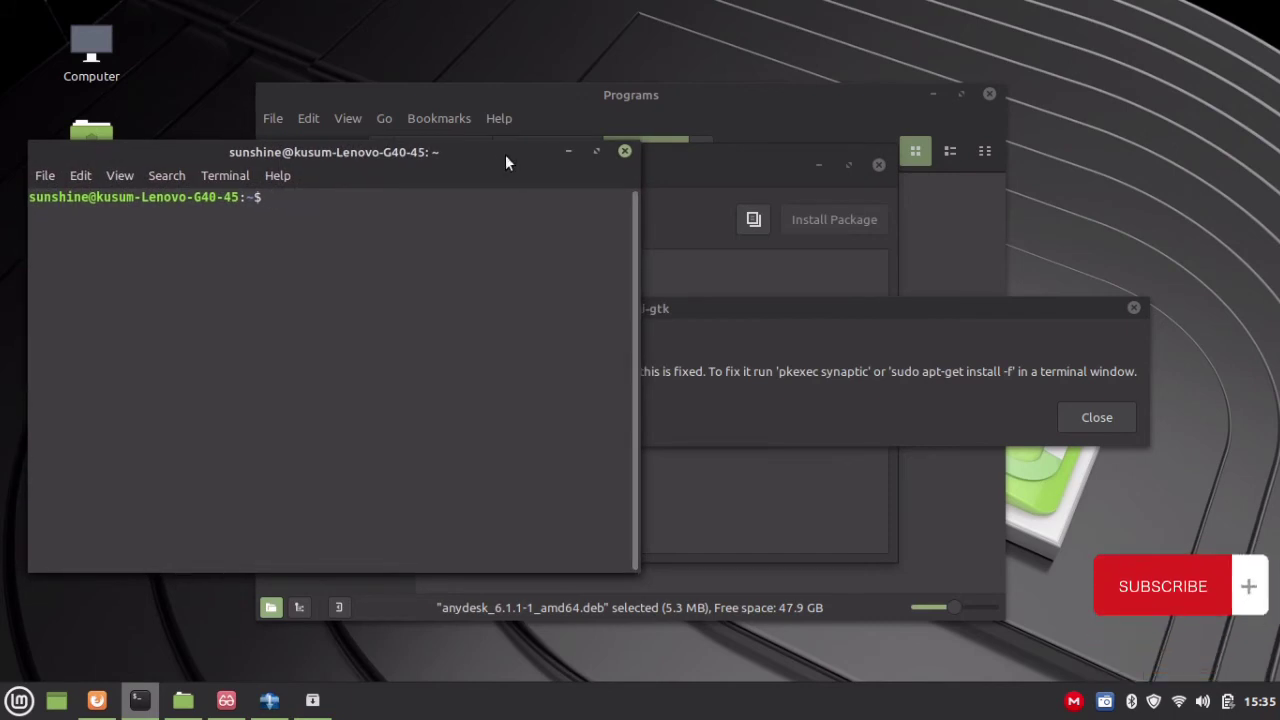
type("s")
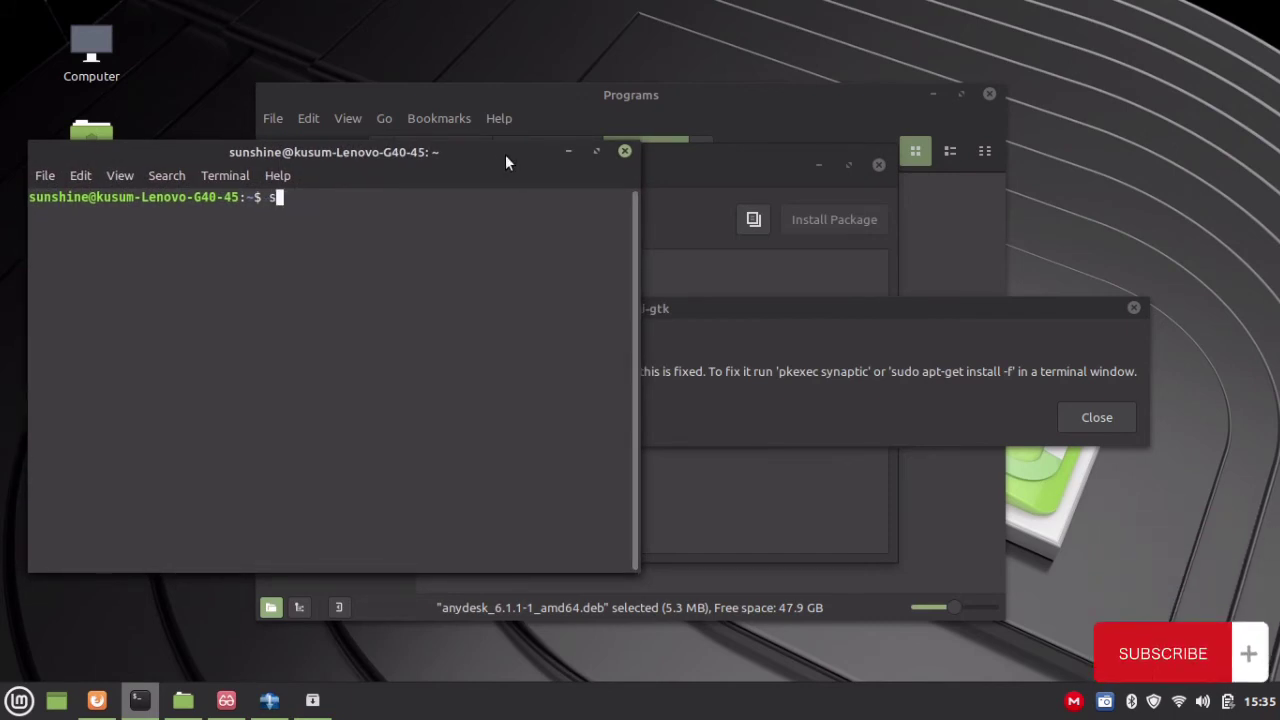
type("sudo apt-get i")
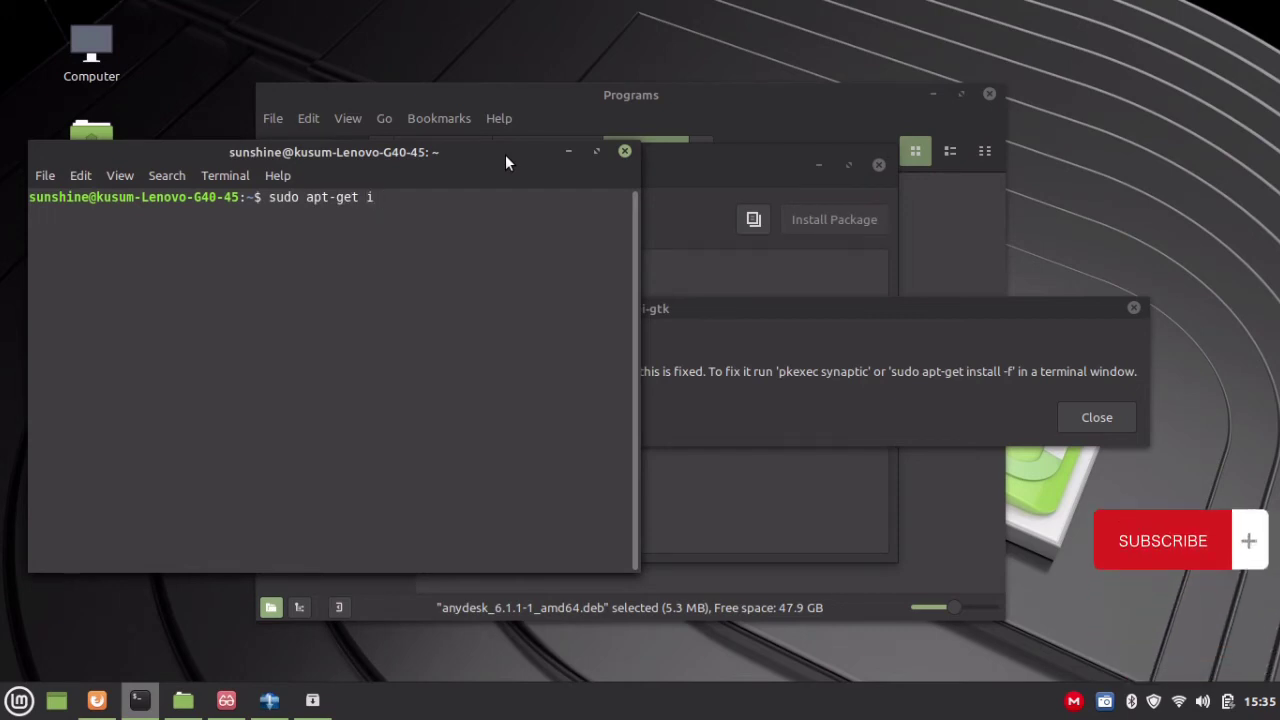
type("nstall -f")
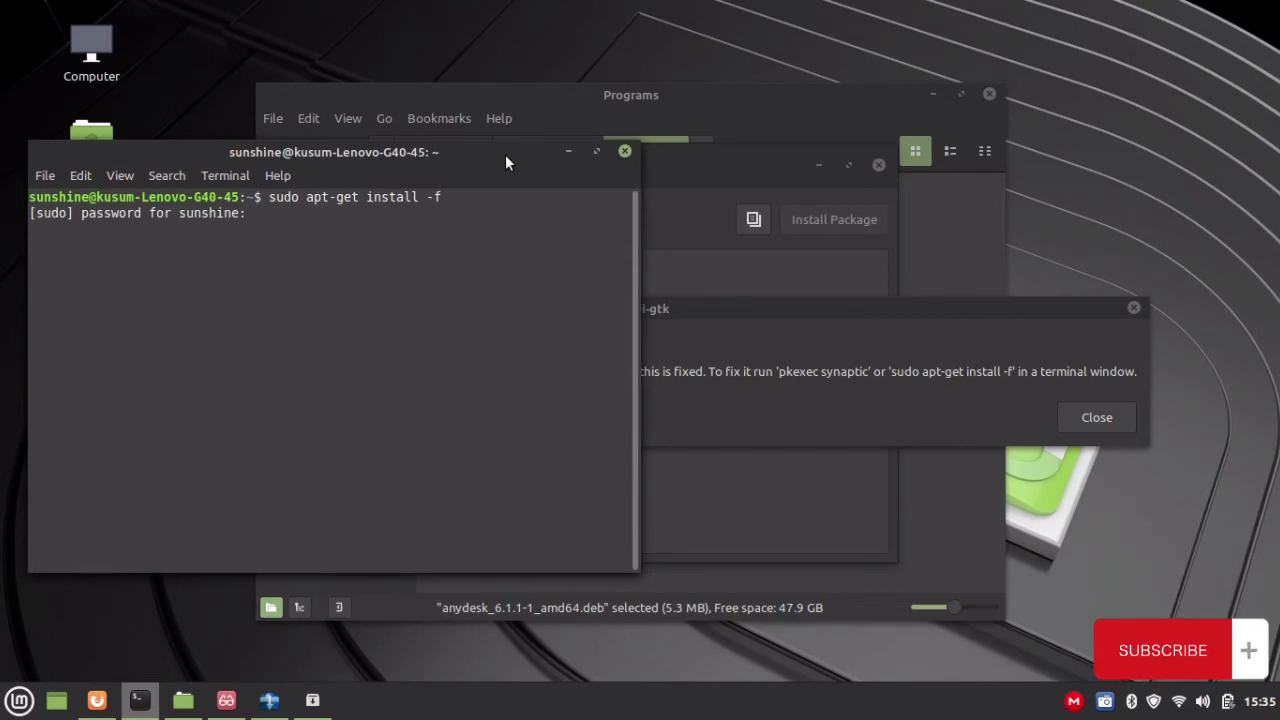
type("********")
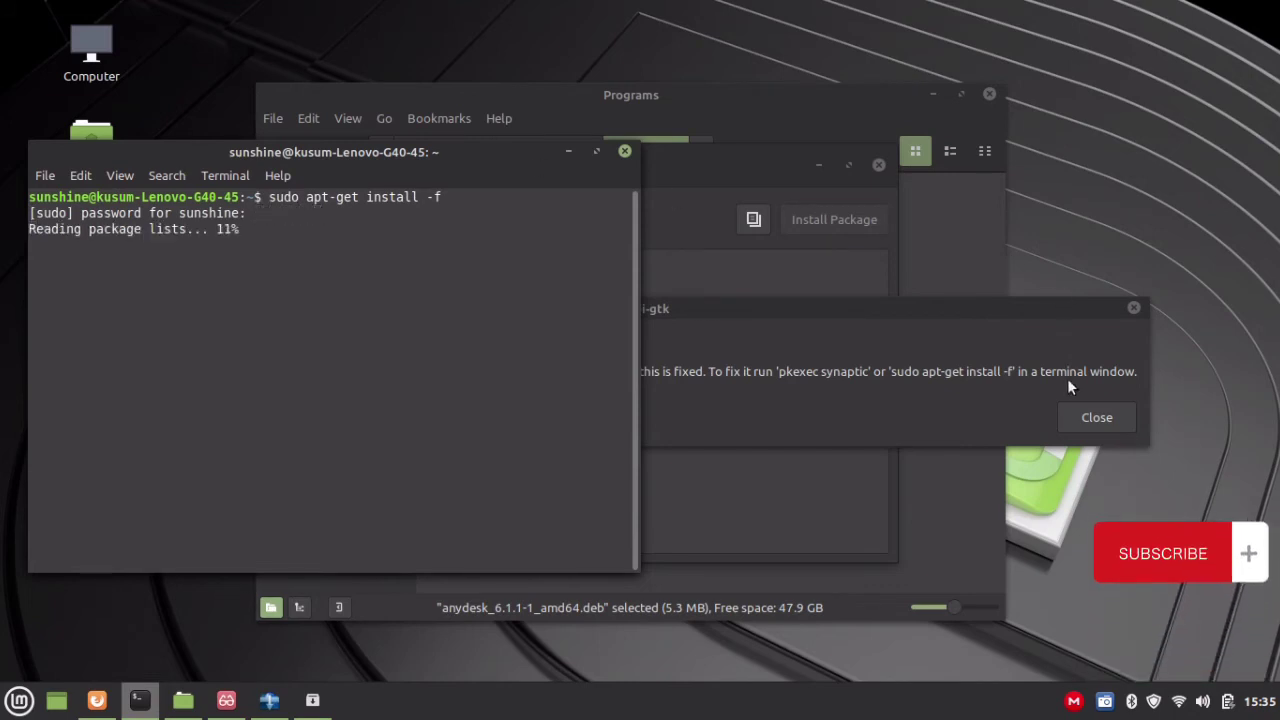
left_click(1096, 418)
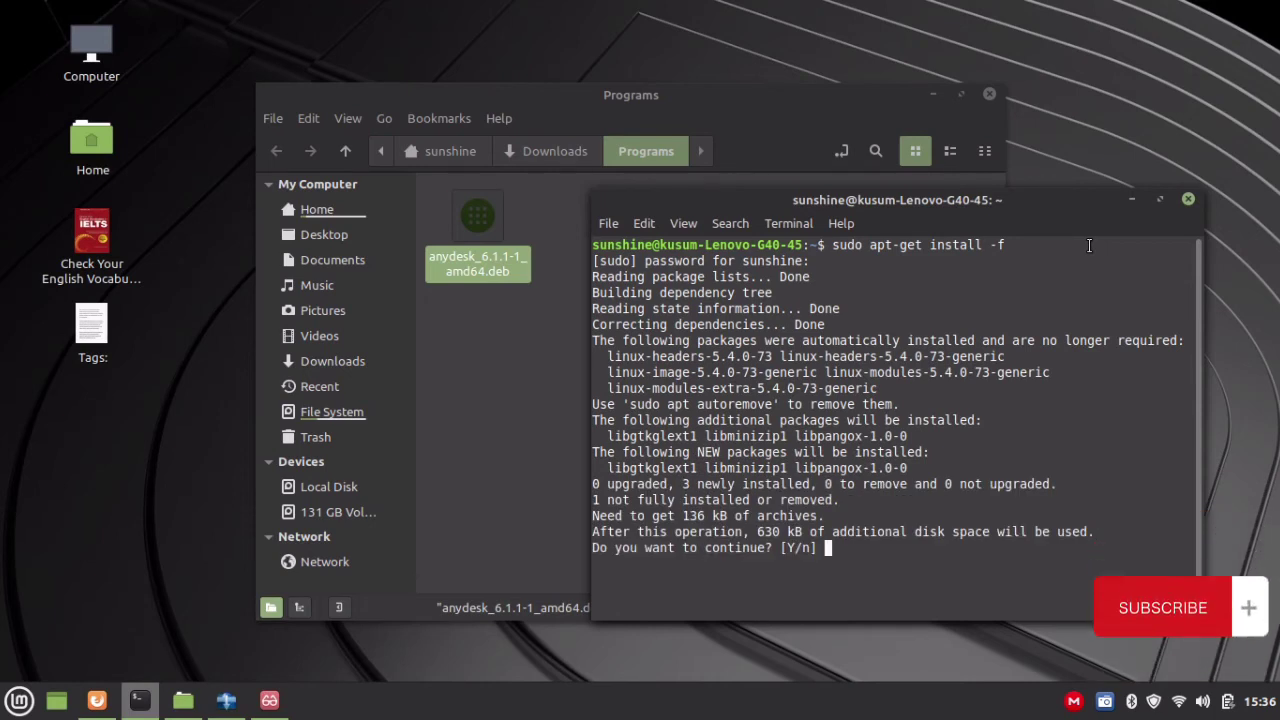
Step: Answer y so apt installs the additional packages and sets up AnyDesk 6.1.1
type("y")
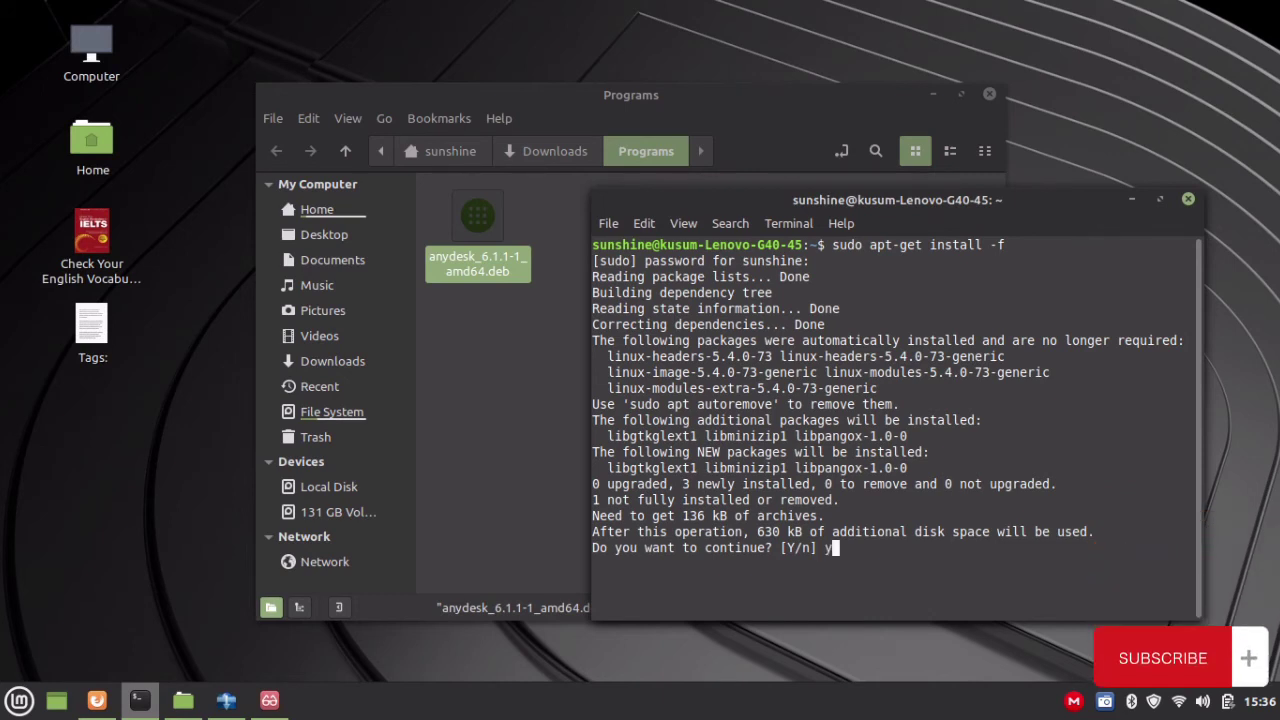
key("Return")
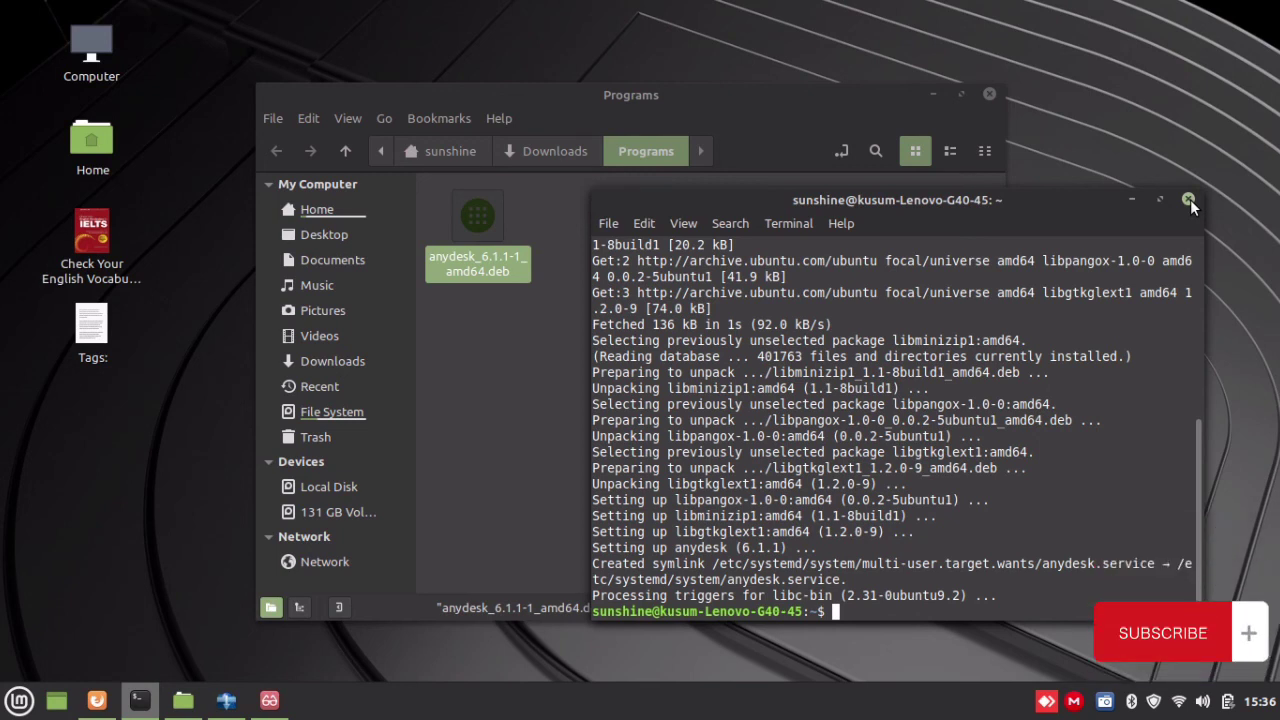
Step: Close the Terminal and Nemo windows after installation finishes
left_click(1164, 198)
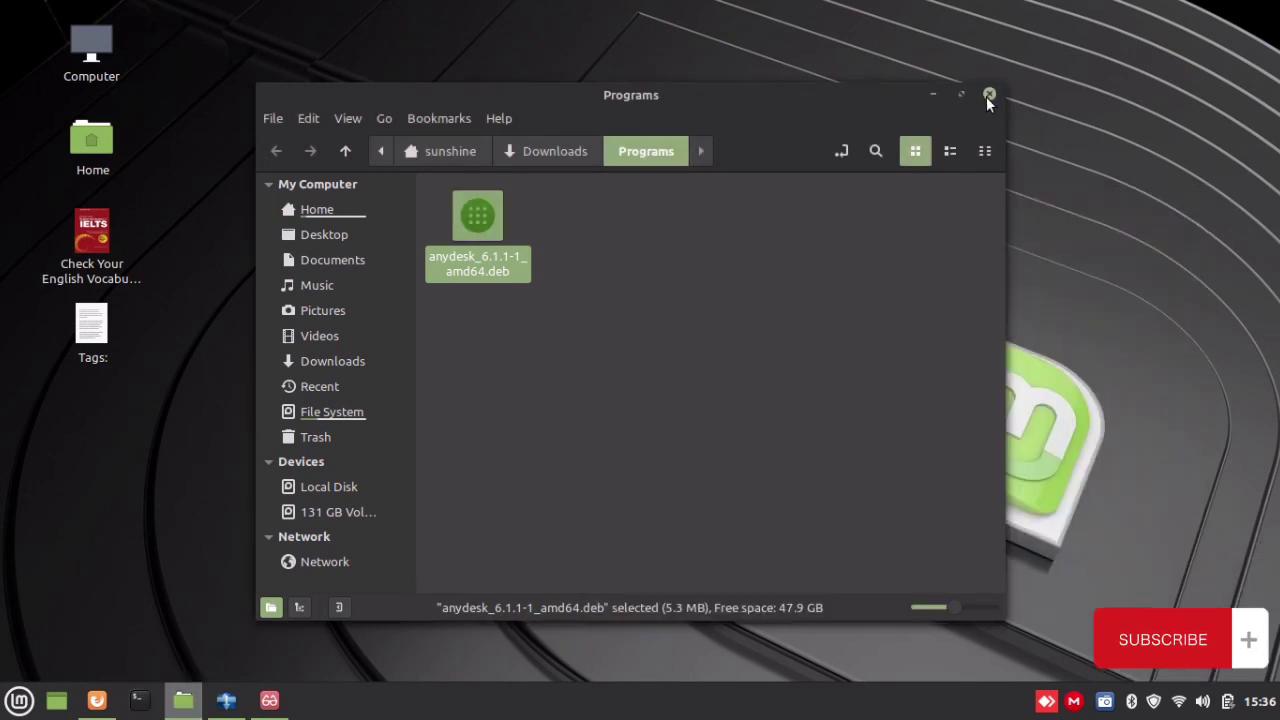
left_click(984, 94)
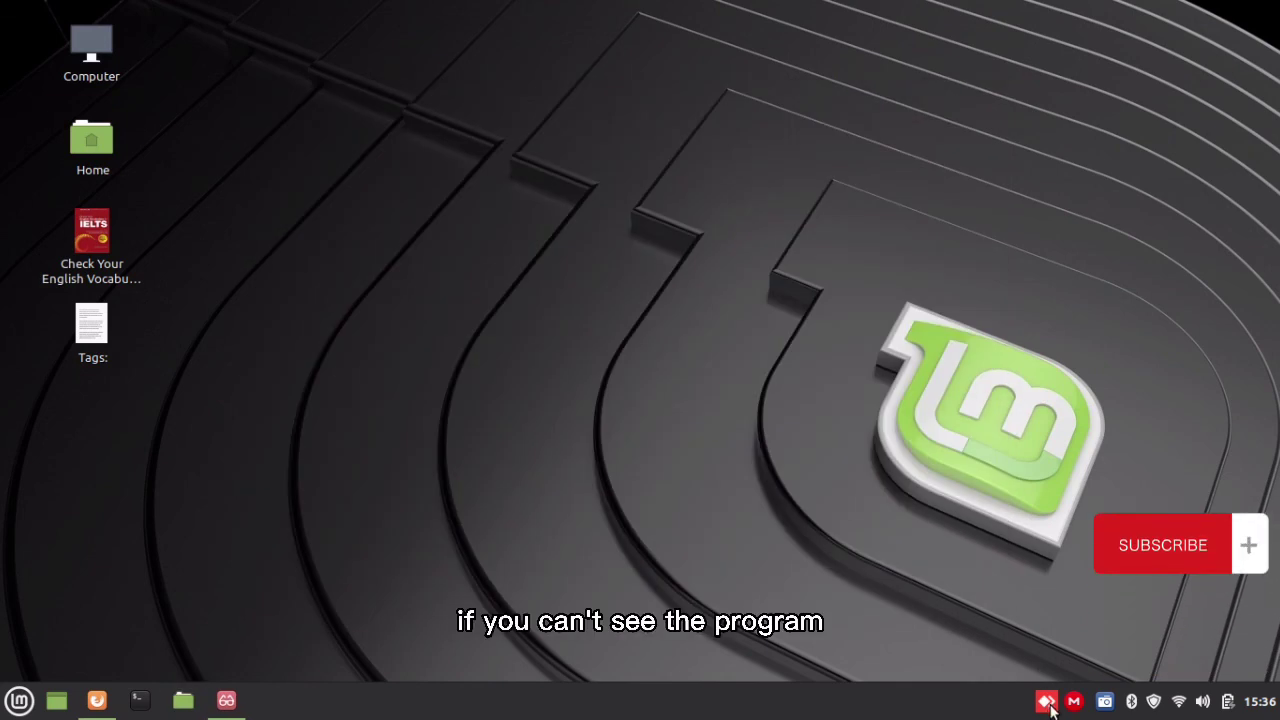
Step: Launch AnyDesk from the system tray to see its ready window with a desk ID, then close it
left_click(1040, 698)
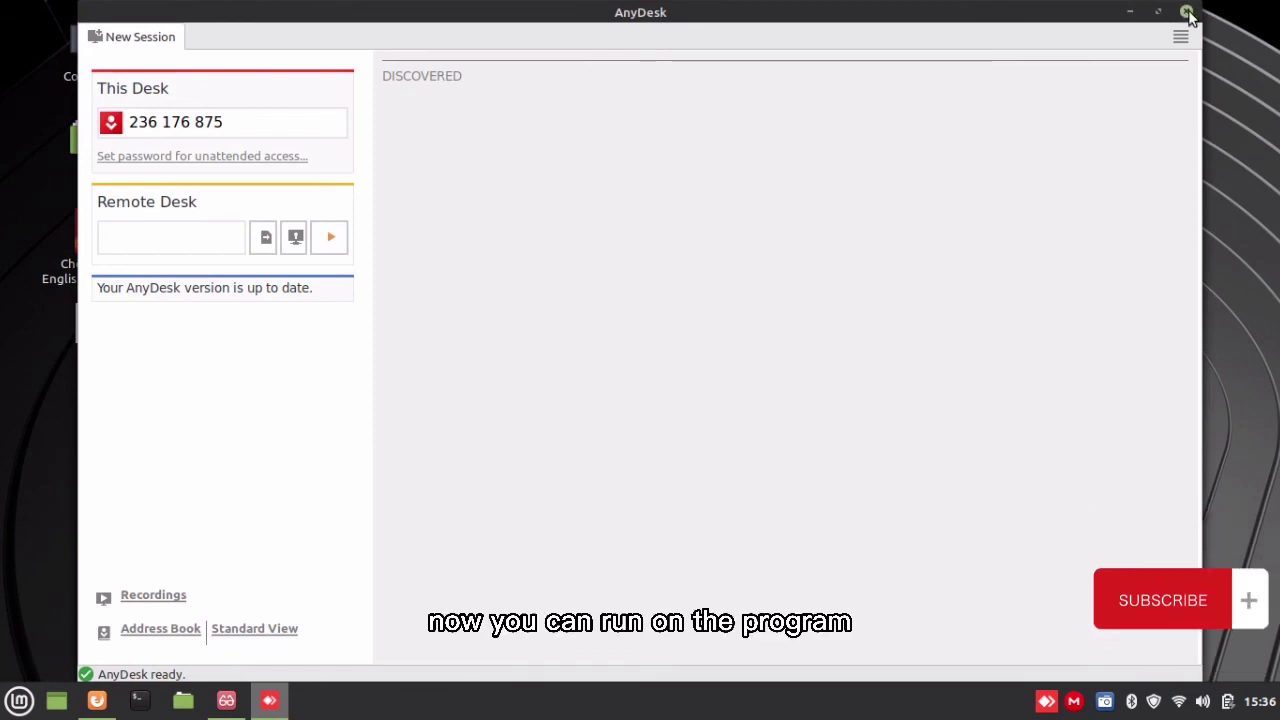
left_click(1186, 10)
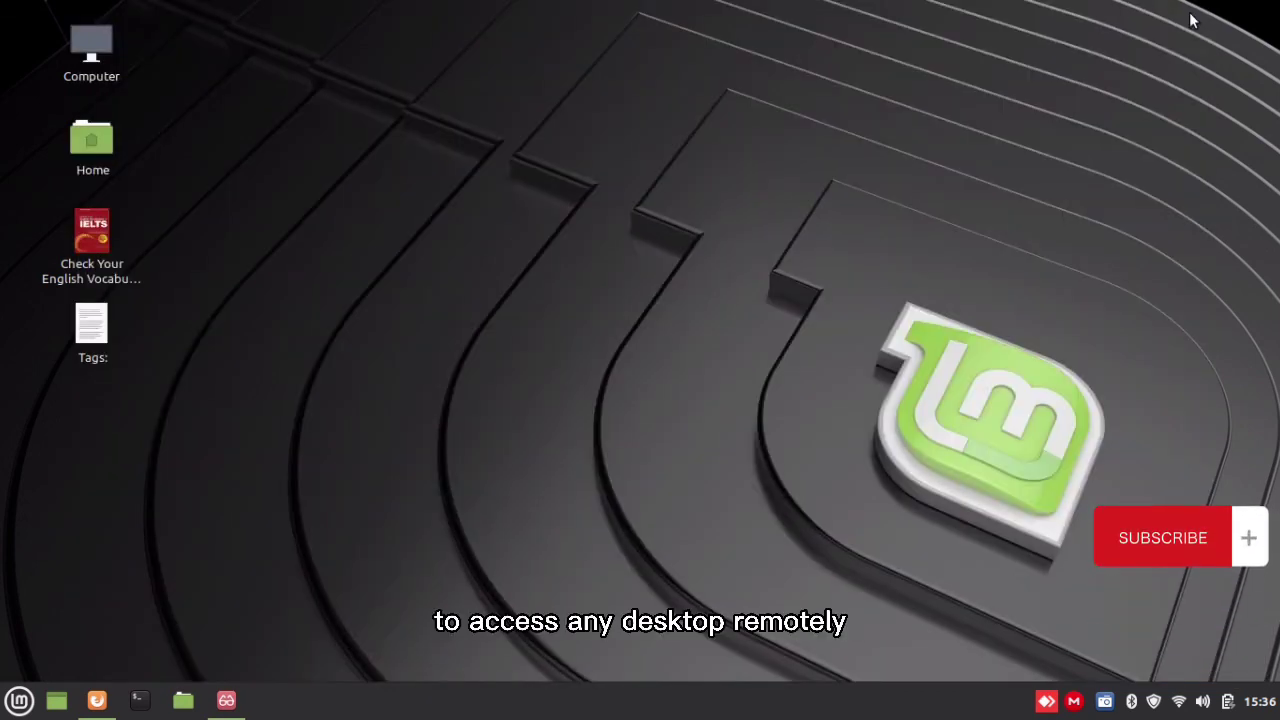